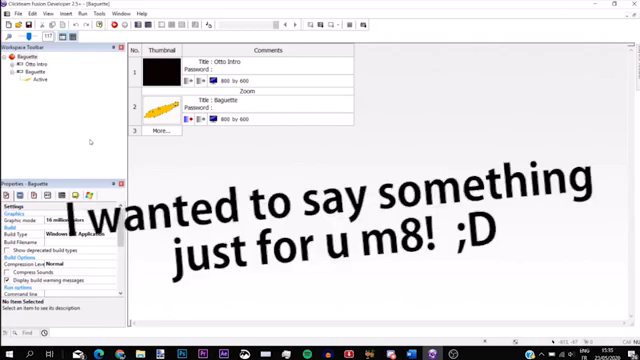
{"action": "mouse_move", "coordinate": [145, 162]}
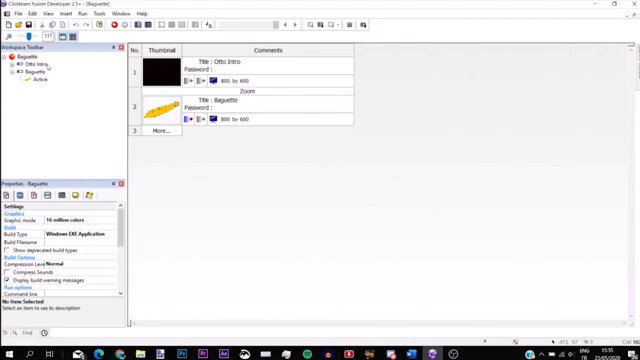
Collapse the Baguette node so its Otto Intro and Baguette frames are hidden.
{"action": "left_click", "coordinate": [43, 67]}
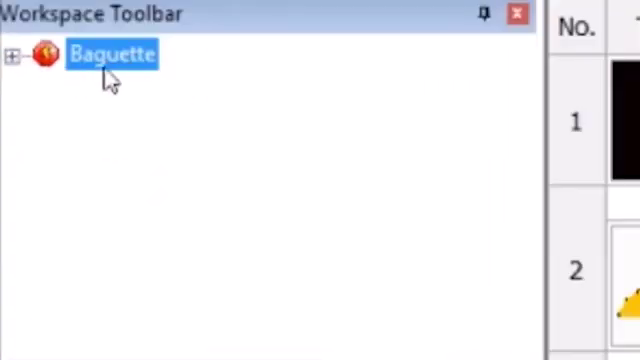
Open the Otto Intro frame and inspect the cover object's Fade In and Fade Out transitions.
{"action": "left_click", "coordinate": [12, 54]}
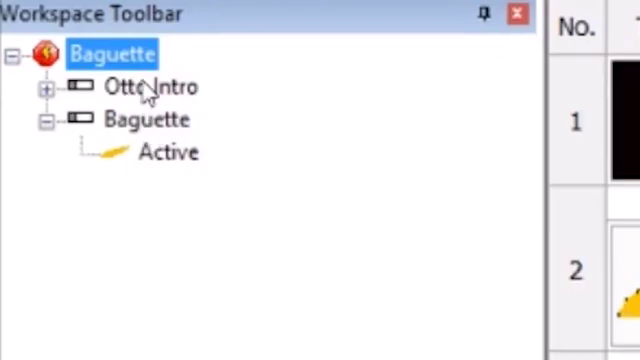
{"action": "left_click", "coordinate": [148, 87]}
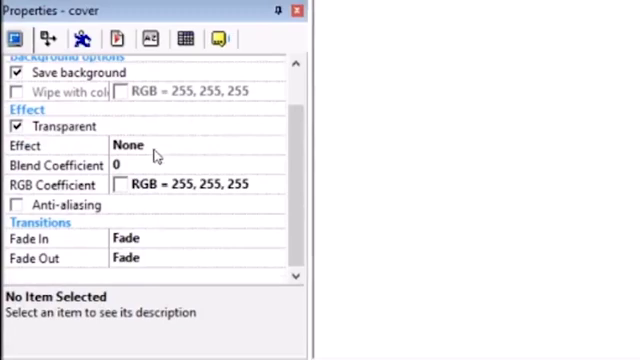
{"action": "mouse_move", "coordinate": [33, 240]}
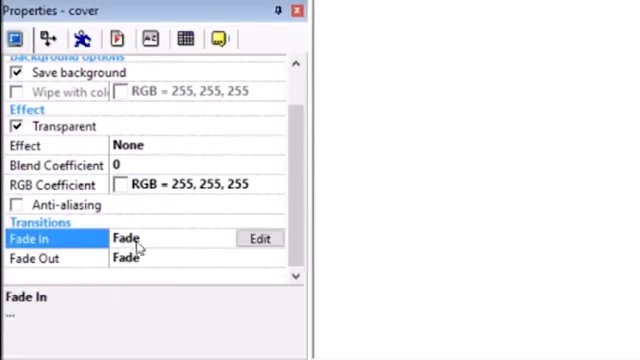
{"action": "left_click", "coordinate": [35, 258]}
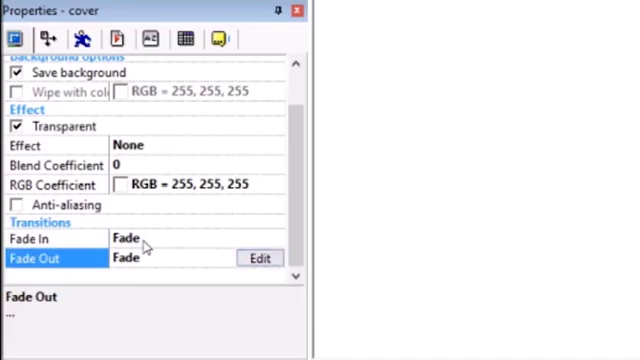
{"action": "left_click", "coordinate": [40, 239]}
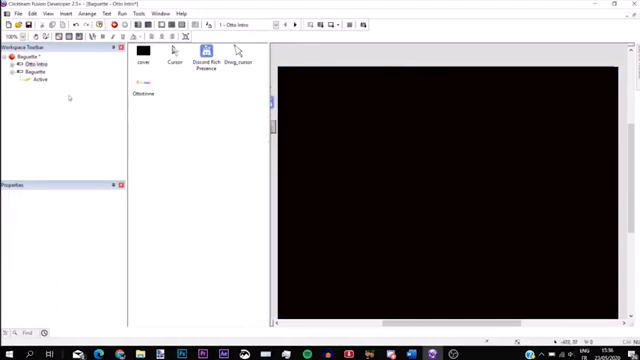
{"action": "left_click", "coordinate": [140, 94]}
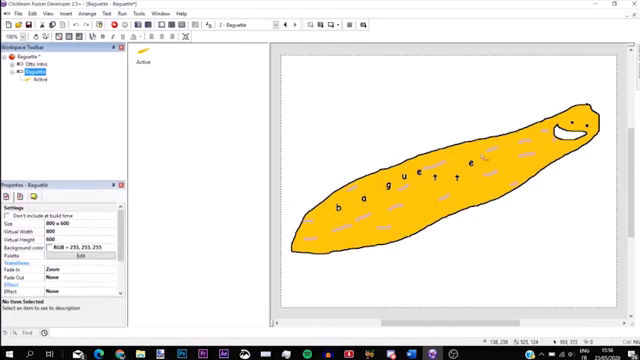
{"action": "mouse_move", "coordinate": [428, 120]}
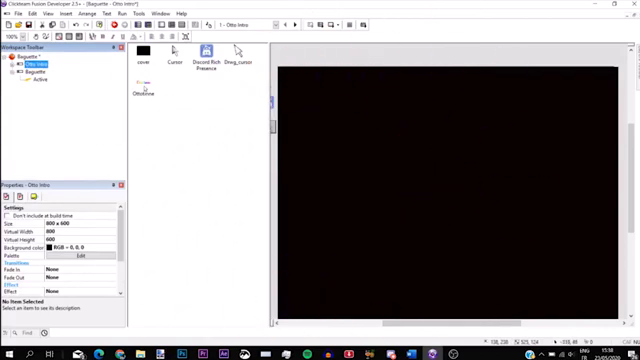
Review the cover object's properties, then run the application to test the Ottotinne intro.
{"action": "left_click", "coordinate": [145, 54]}
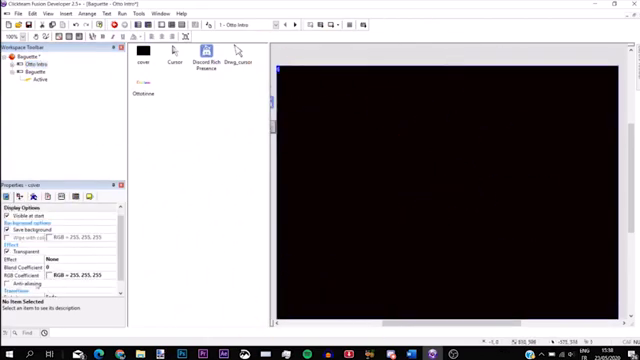
{"action": "scroll", "scroll_direction": "down", "scroll_amount": 3}
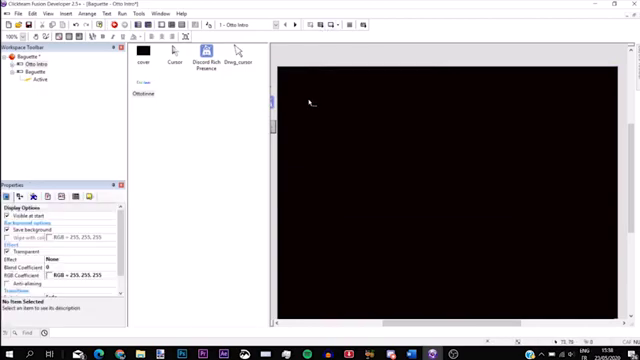
{"action": "left_click", "coordinate": [145, 50]}
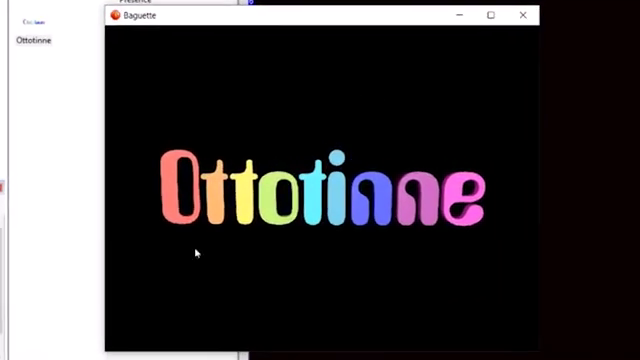
Click through the Ottotinne logo screen in the running test window.
{"action": "left_click", "coordinate": [196, 252]}
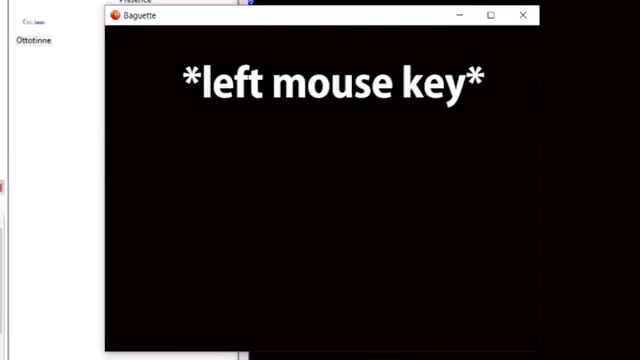
{"action": "left_click", "coordinate": [265, 173]}
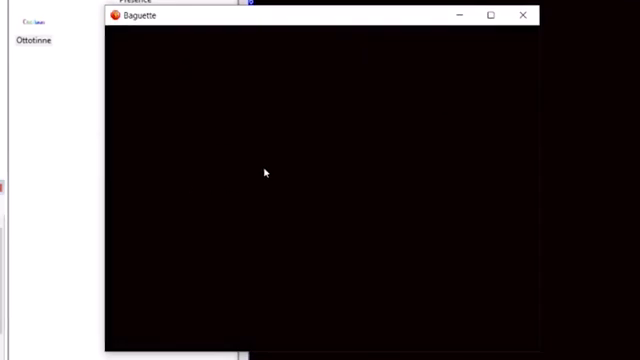
{"action": "mouse_move", "coordinate": [487, 75]}
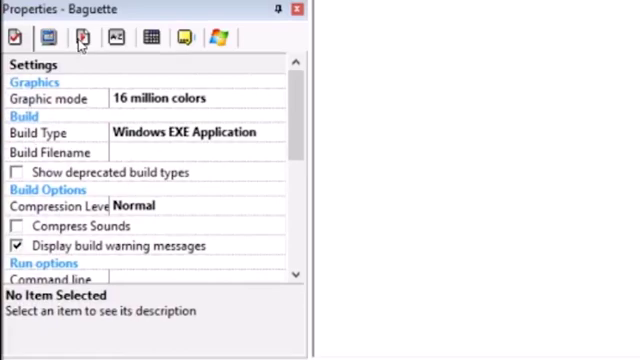
Set the application's display mode to Standard, then Direct3D 9, in runtime options.
{"action": "left_click", "coordinate": [82, 37]}
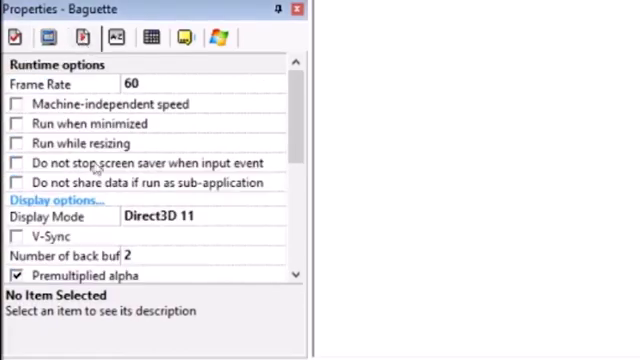
{"action": "scroll", "scroll_direction": "down", "scroll_amount": 3}
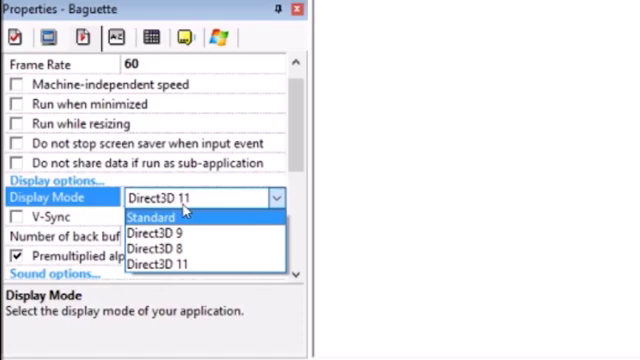
{"action": "mouse_move", "coordinate": [188, 217]}
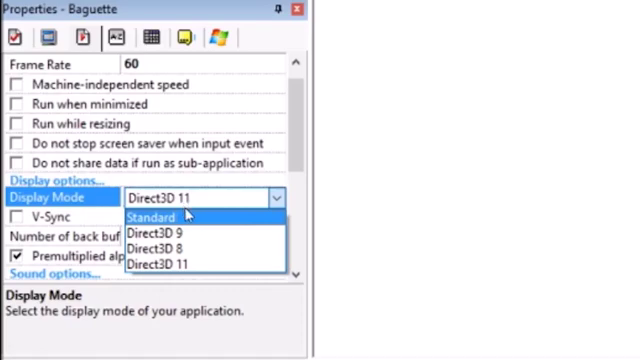
{"action": "mouse_move", "coordinate": [178, 214]}
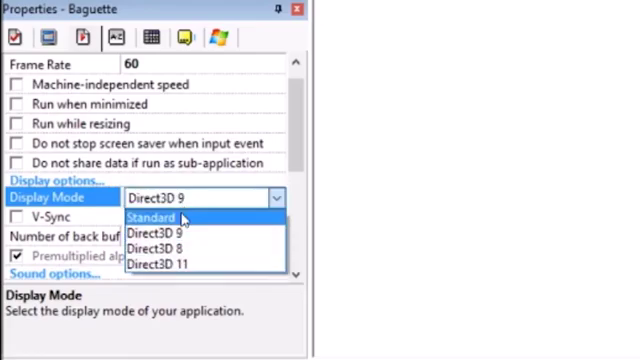
{"action": "left_click", "coordinate": [151, 218]}
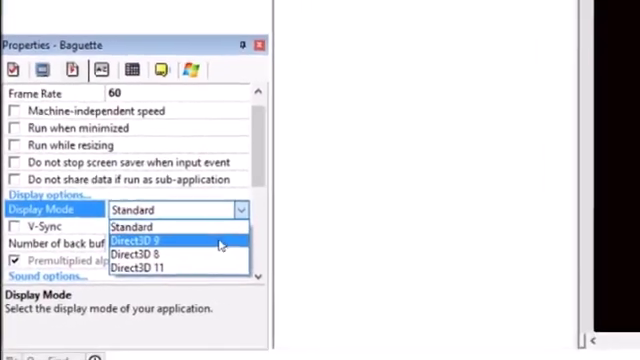
{"action": "left_click", "coordinate": [147, 239]}
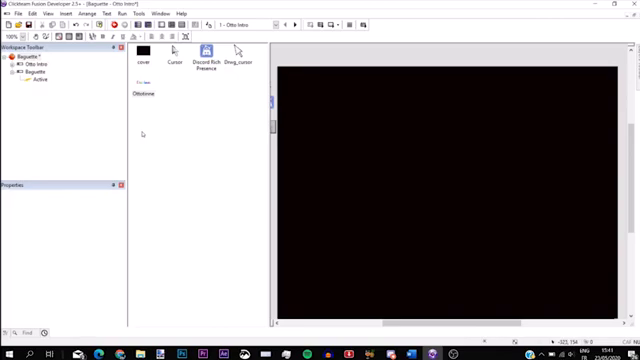
{"action": "mouse_move", "coordinate": [200, 213]}
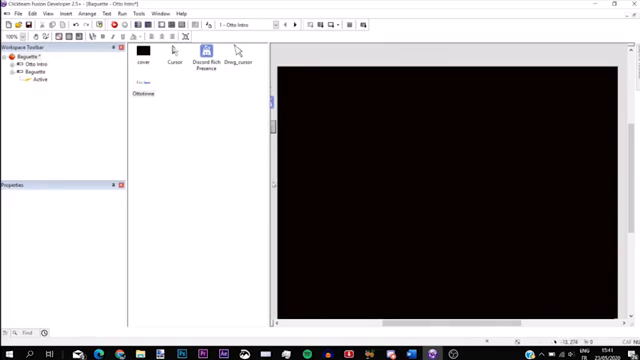
{"action": "mouse_move", "coordinate": [100, 285]}
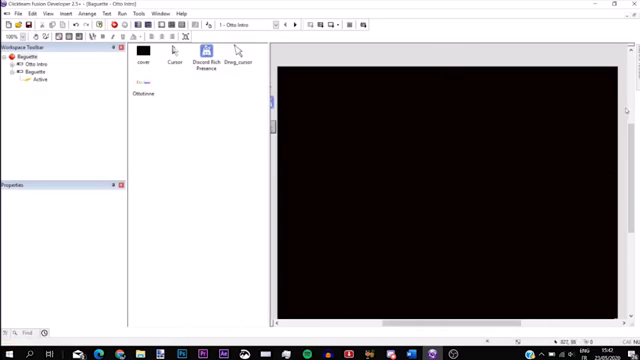
{"action": "mouse_move", "coordinate": [614, 113]}
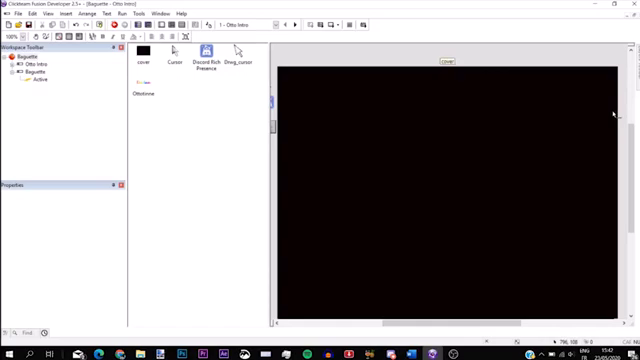
{"action": "mouse_move", "coordinate": [570, 246]}
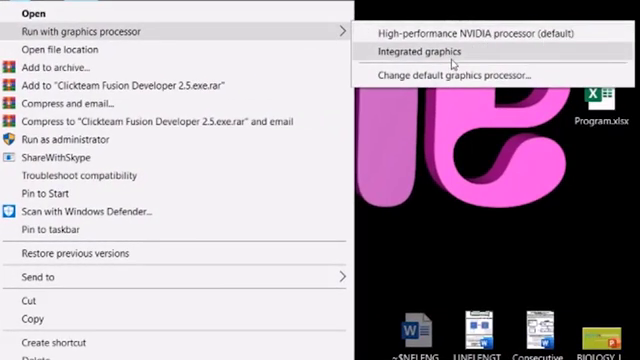
Run Clickteam Fusion Developer 2.5 with the integrated graphics processor.
{"action": "left_click", "coordinate": [424, 51]}
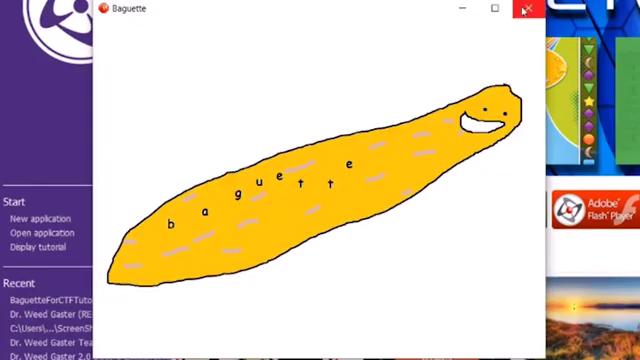
Close the running Baguette game window.
{"action": "left_click", "coordinate": [530, 9]}
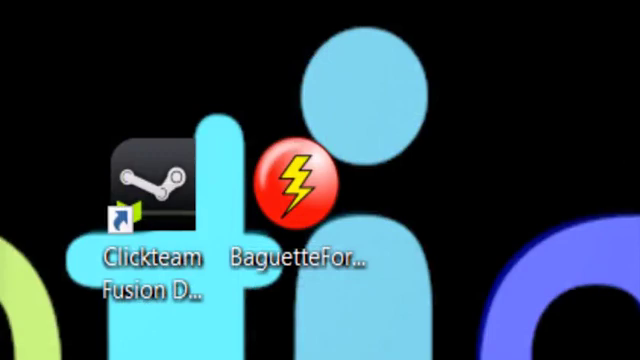
{"action": "left_click", "coordinate": [298, 185]}
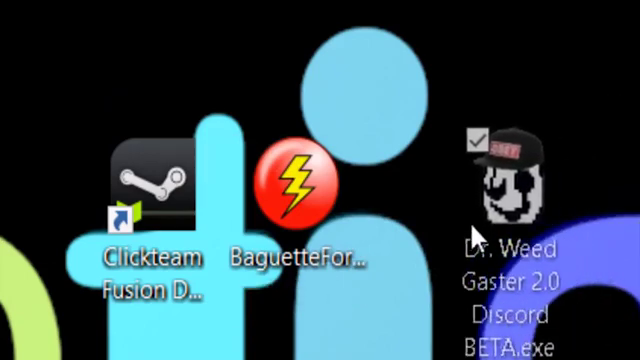
{"action": "left_click", "coordinate": [504, 185]}
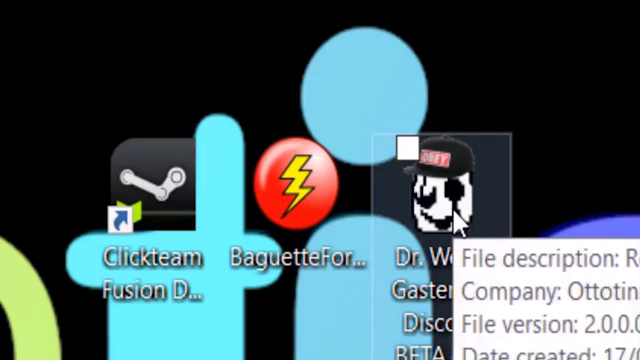
{"action": "mouse_move", "coordinate": [460, 95]}
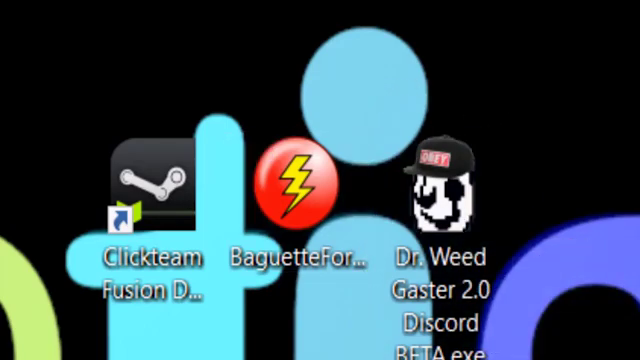
{"action": "mouse_move", "coordinate": [556, 133]}
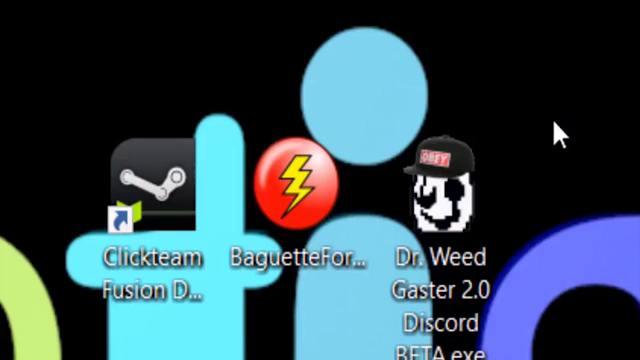
{"action": "mouse_move", "coordinate": [523, 186]}
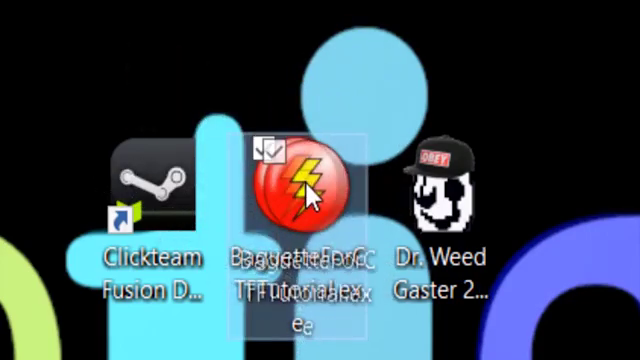
{"action": "left_click", "coordinate": [298, 185]}
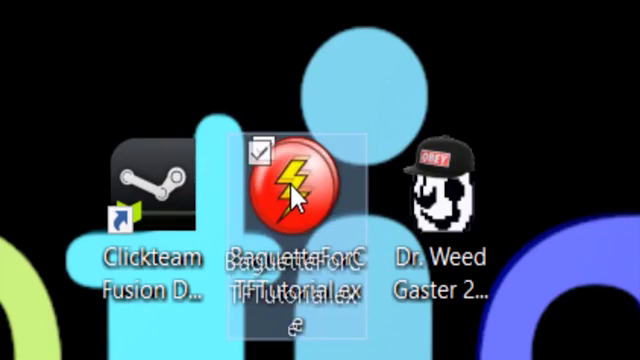
{"action": "mouse_move", "coordinate": [349, 62]}
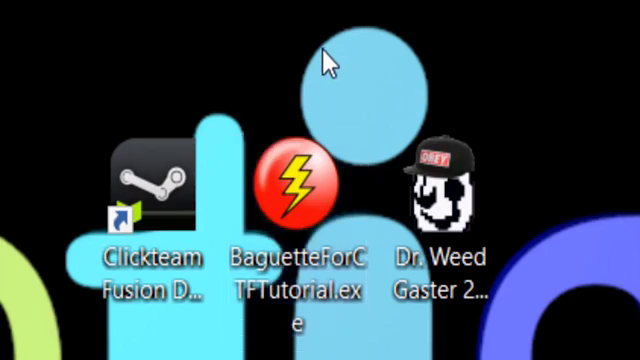
{"action": "mouse_move", "coordinate": [286, 96]}
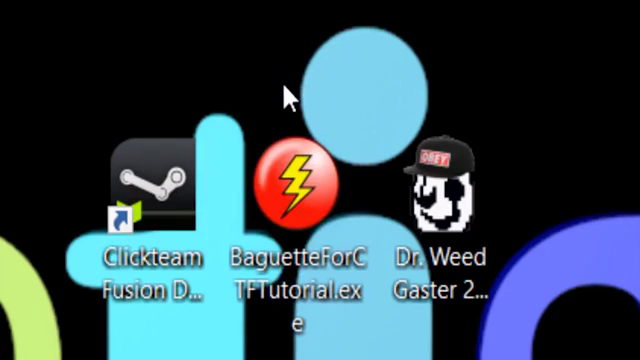
{"action": "mouse_move", "coordinate": [290, 100]}
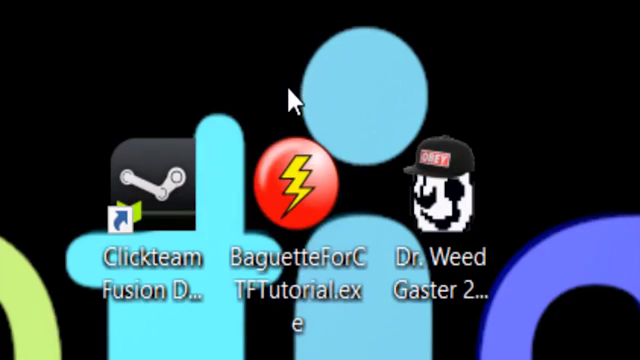
{"action": "mouse_move", "coordinate": [513, 110]}
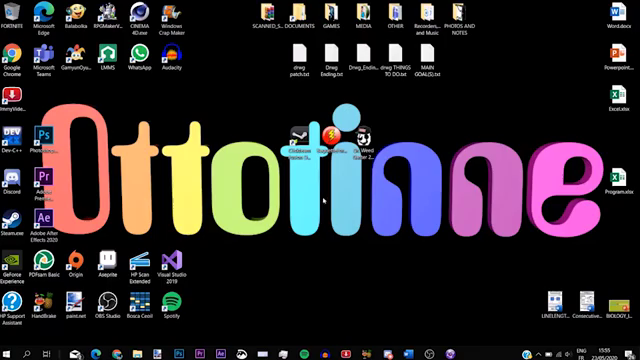
Open Windows Security's Virus & threat protection settings page.
{"action": "left_click", "coordinate": [18, 337]}
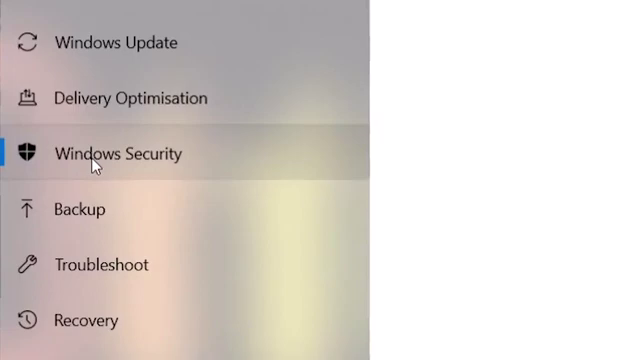
{"action": "left_click", "coordinate": [118, 153]}
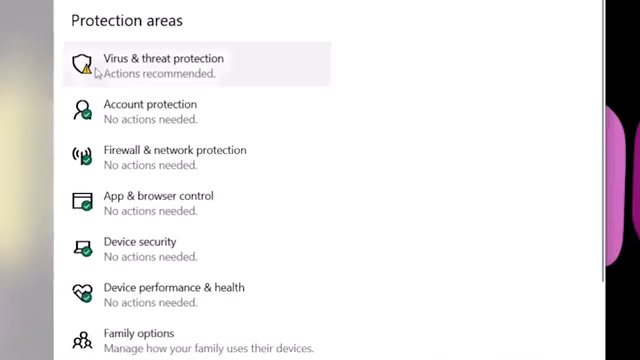
{"action": "mouse_move", "coordinate": [155, 58]}
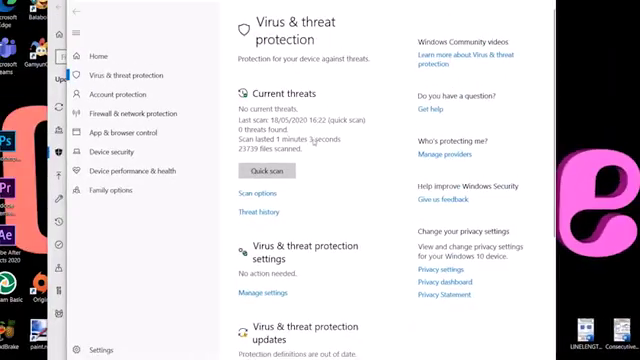
{"action": "scroll", "scroll_direction": "down", "scroll_amount": 3}
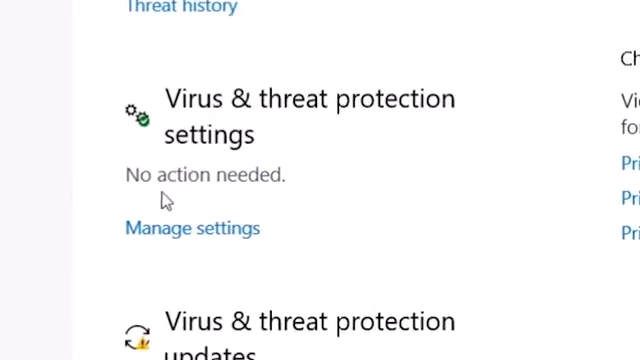
{"action": "left_click", "coordinate": [191, 228]}
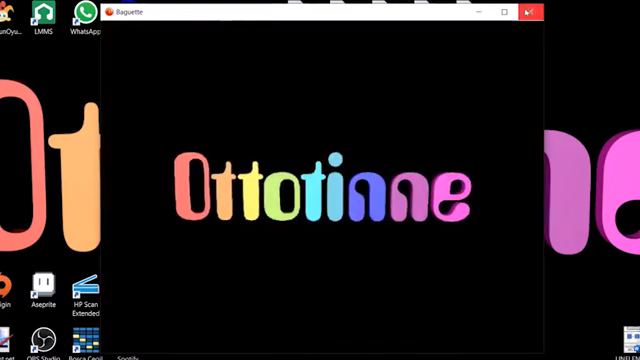
Close the Baguette game window to return to the desktop.
{"action": "left_click", "coordinate": [530, 11]}
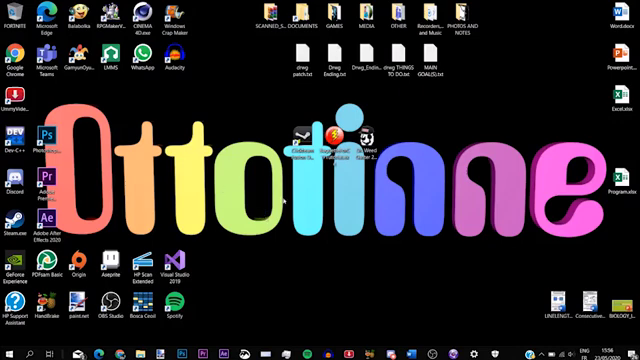
{"action": "mouse_move", "coordinate": [286, 200]}
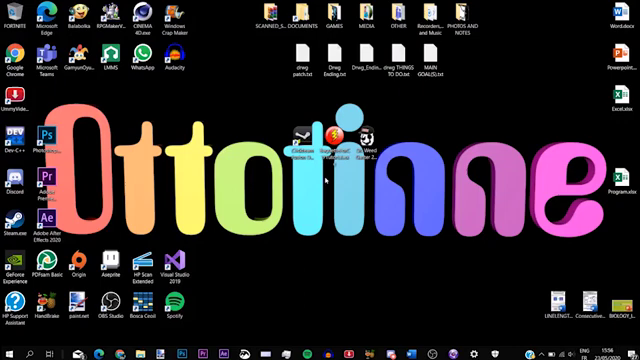
{"action": "mouse_move", "coordinate": [333, 150]}
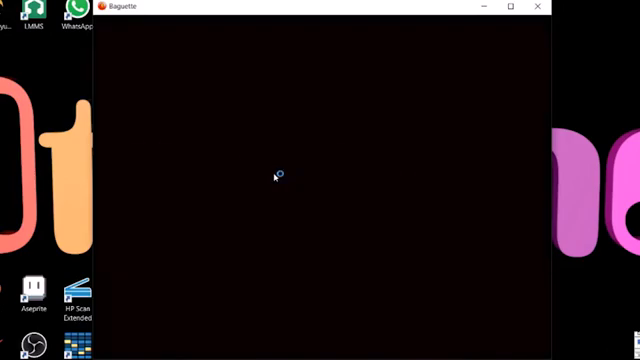
{"action": "mouse_move", "coordinate": [274, 176]}
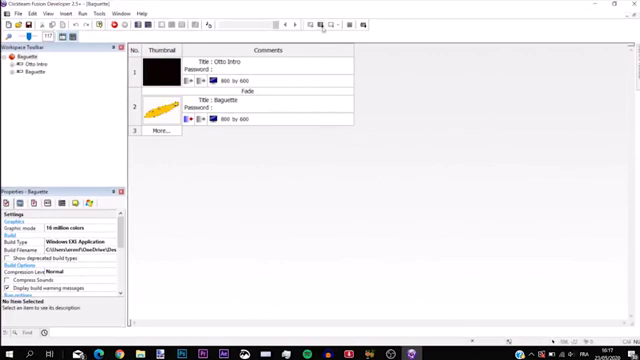
{"action": "mouse_move", "coordinate": [320, 25]}
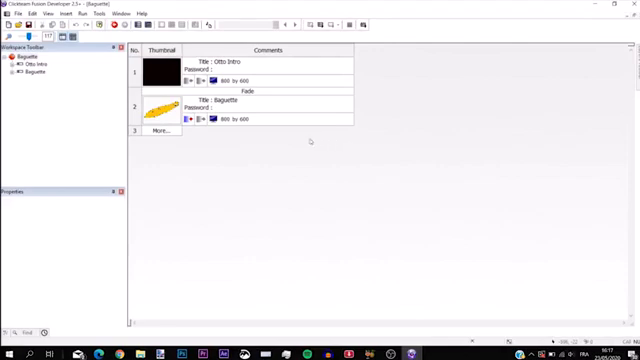
{"action": "mouse_move", "coordinate": [147, 130]}
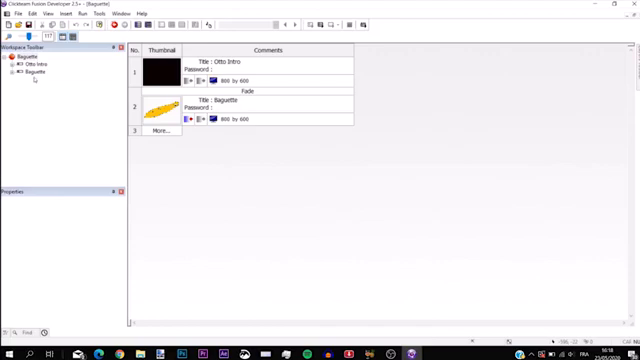
{"action": "mouse_move", "coordinate": [18, 102]}
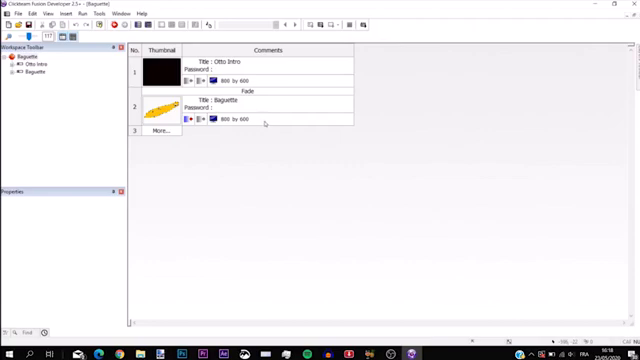
{"action": "mouse_move", "coordinate": [258, 121]}
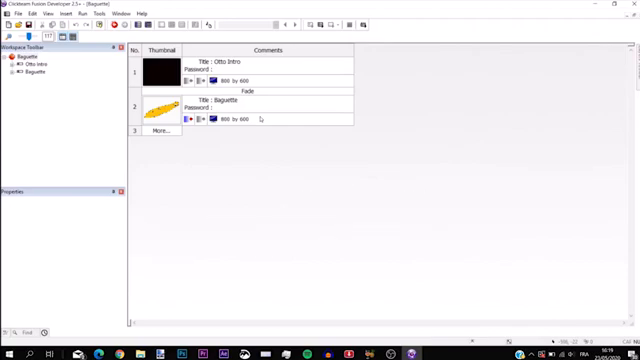
{"action": "mouse_move", "coordinate": [357, 120]}
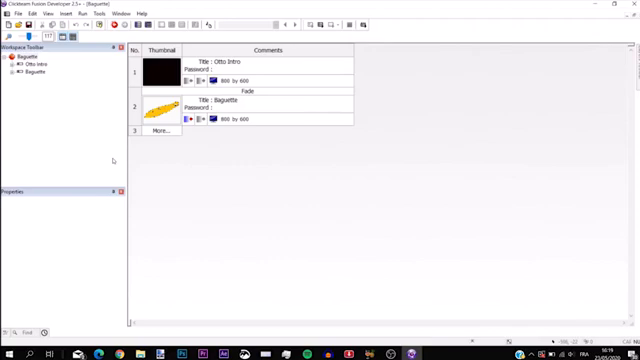
{"action": "mouse_move", "coordinate": [406, 305]}
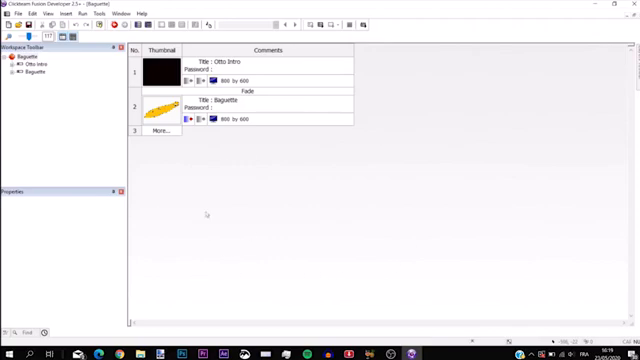
{"action": "mouse_move", "coordinate": [244, 213]}
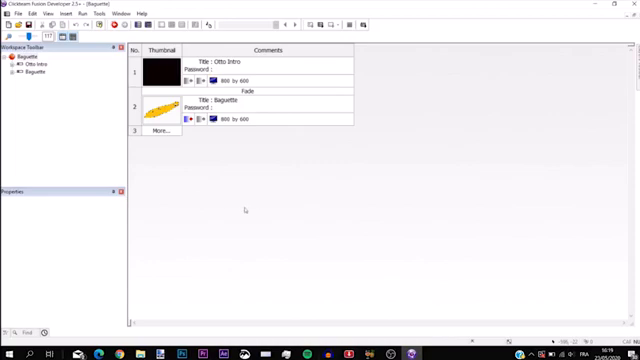